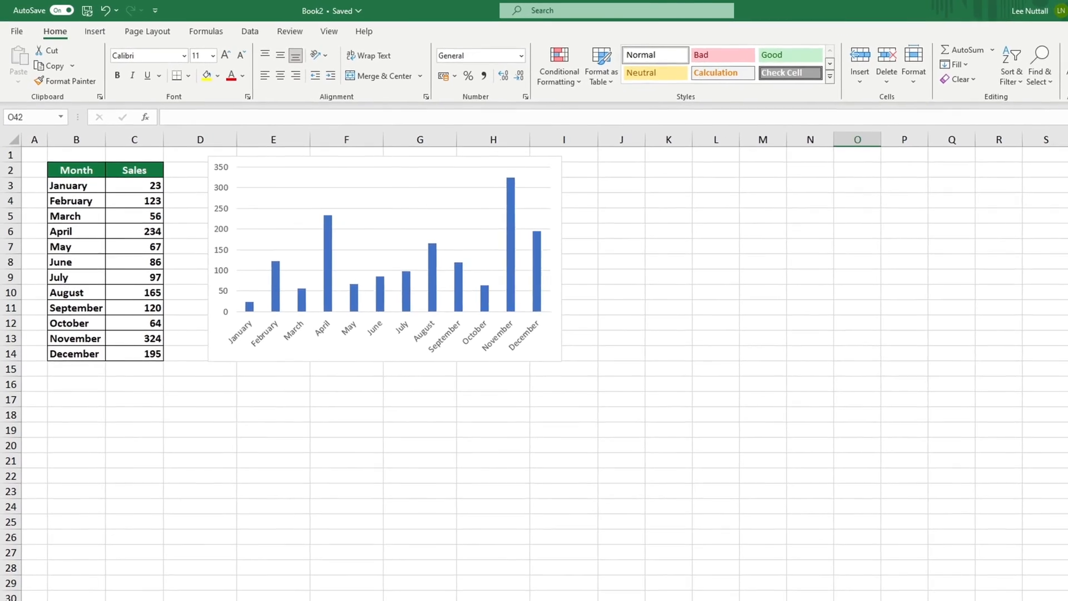
# - Select the monthly sales chart and tick Chart Title in the Chart Elements list
pyautogui.click(381, 258)
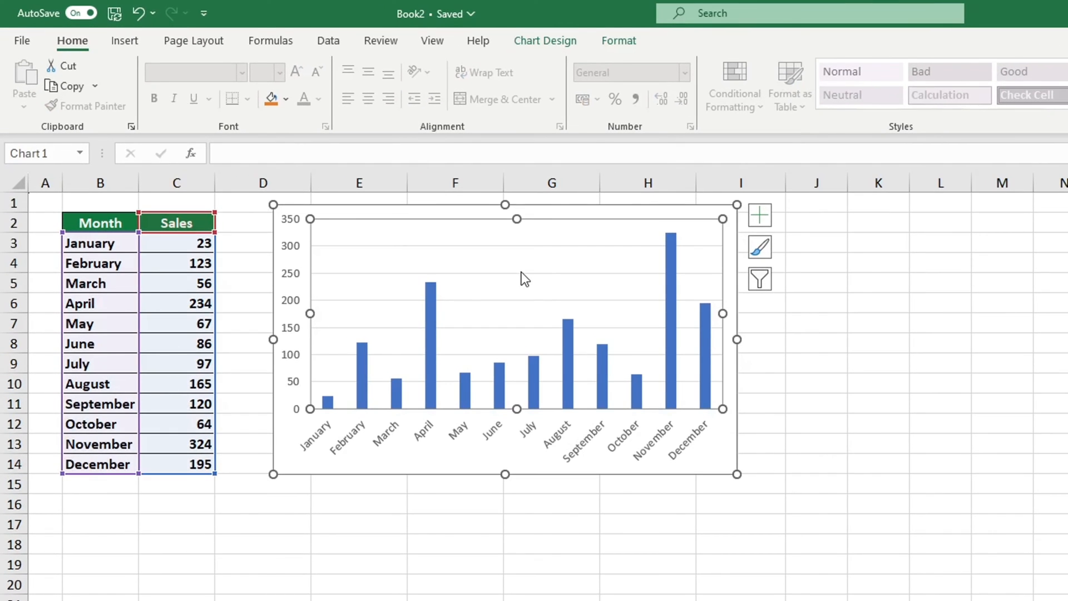
pyautogui.click(759, 215)
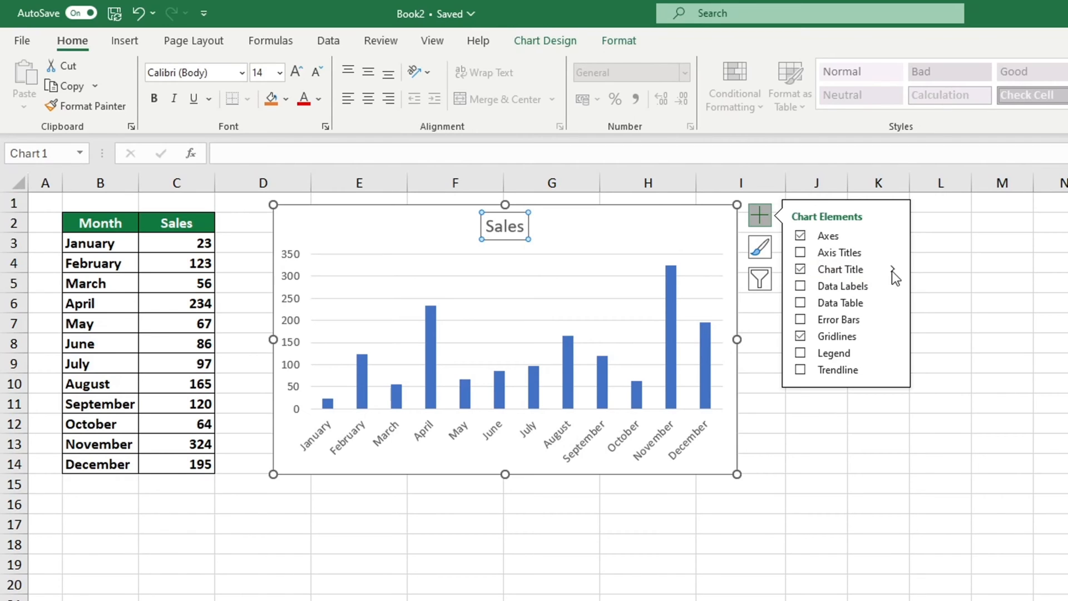
pyautogui.click(896, 268)
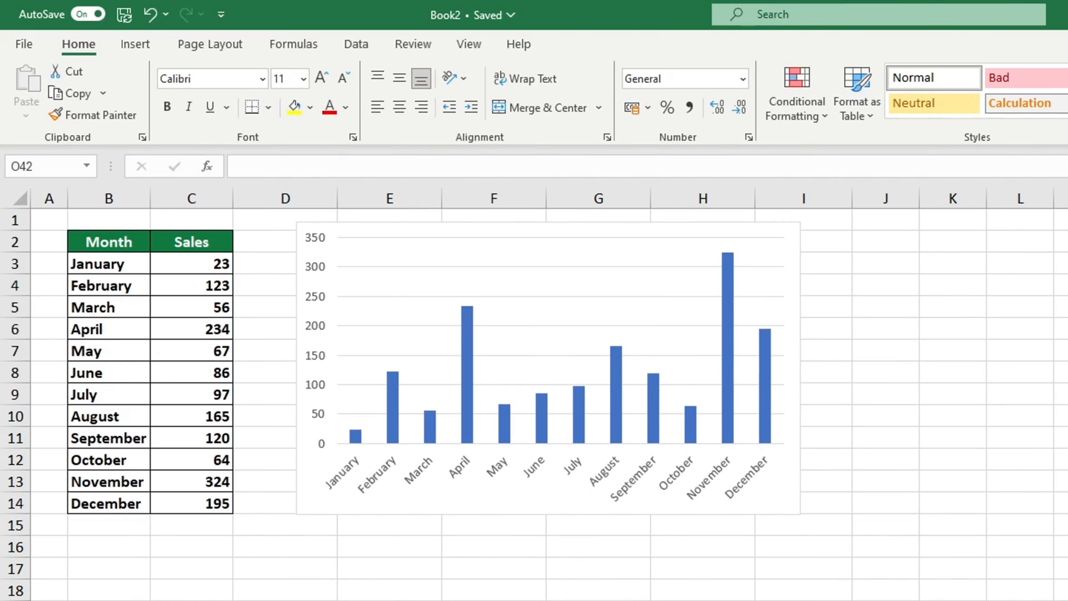
pyautogui.moveTo(790, 419)
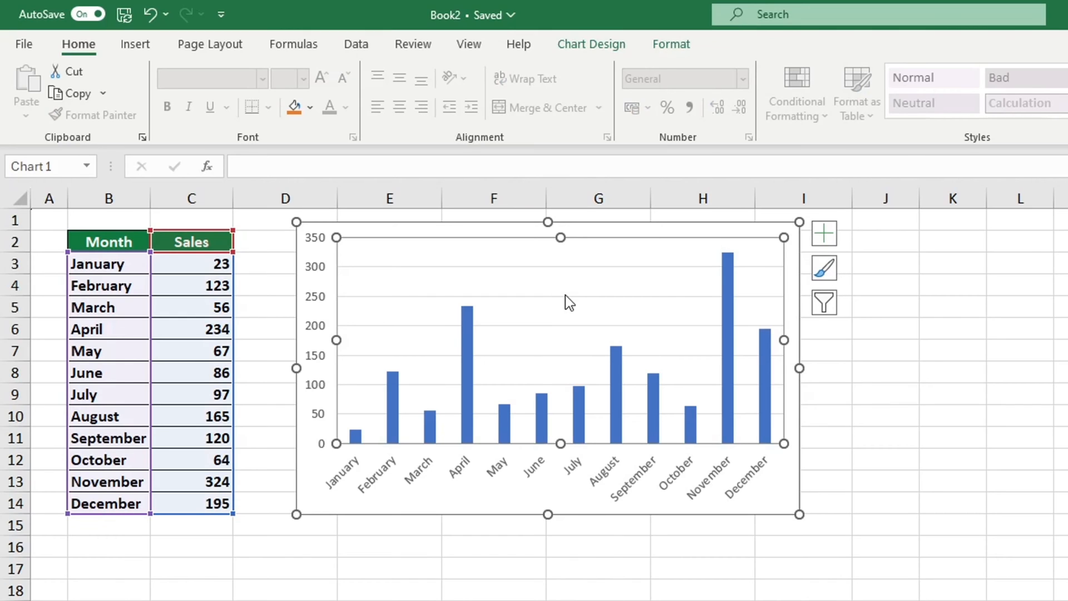
# - Switch on the Chart Title element from the Chart Elements (+) list
pyautogui.click(824, 233)
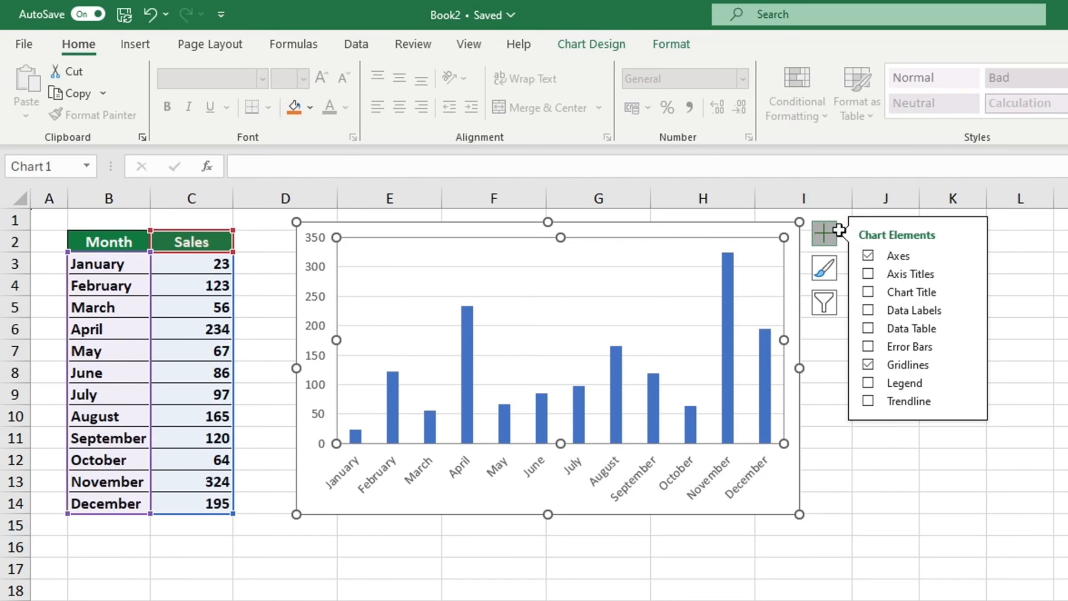
pyautogui.moveTo(825, 234)
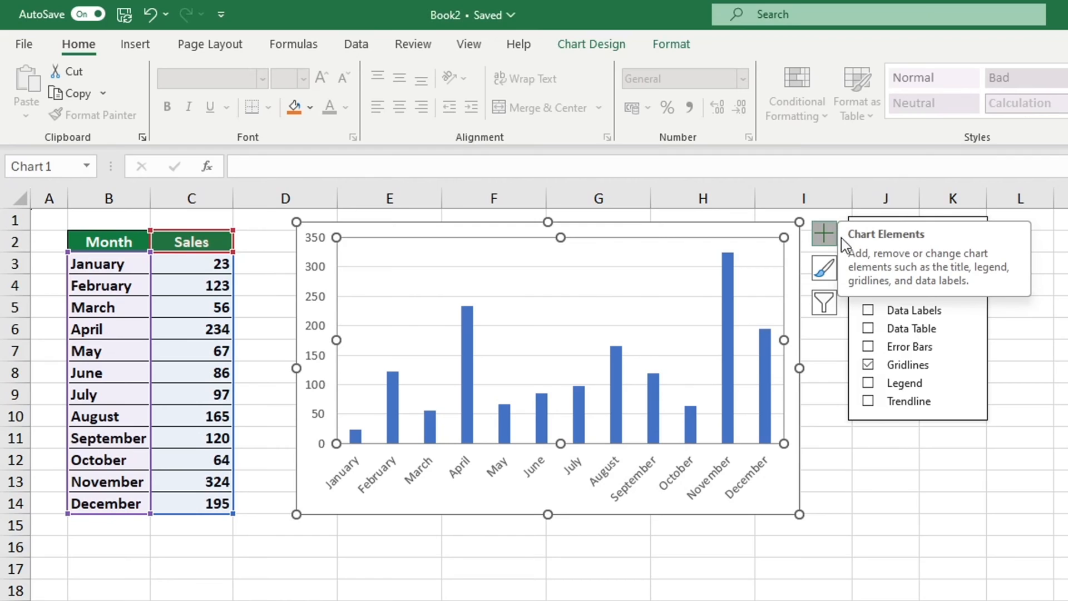
pyautogui.click(868, 292)
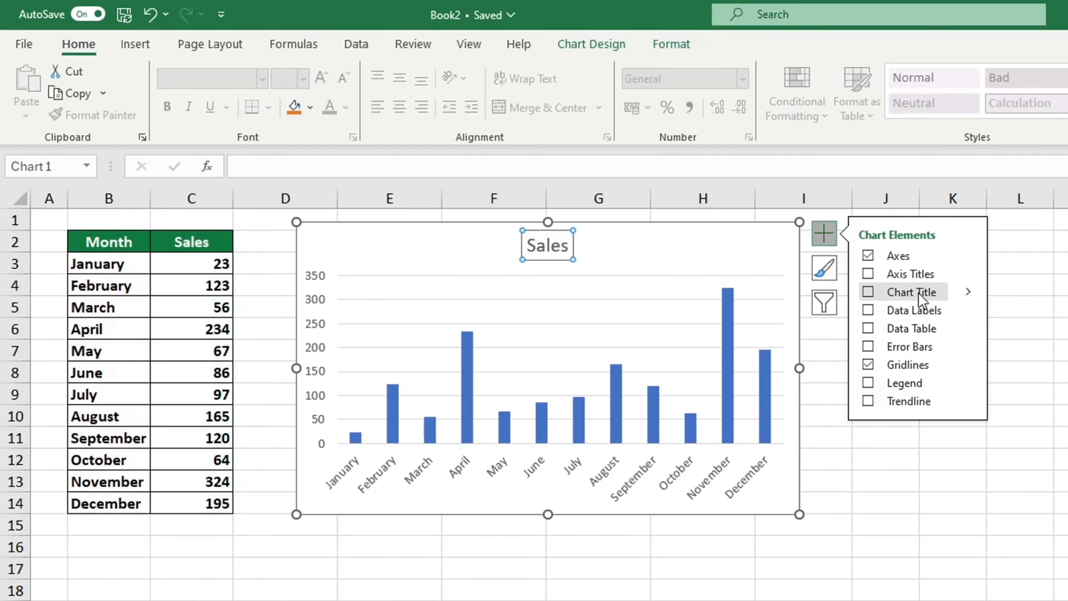
pyautogui.click(868, 291)
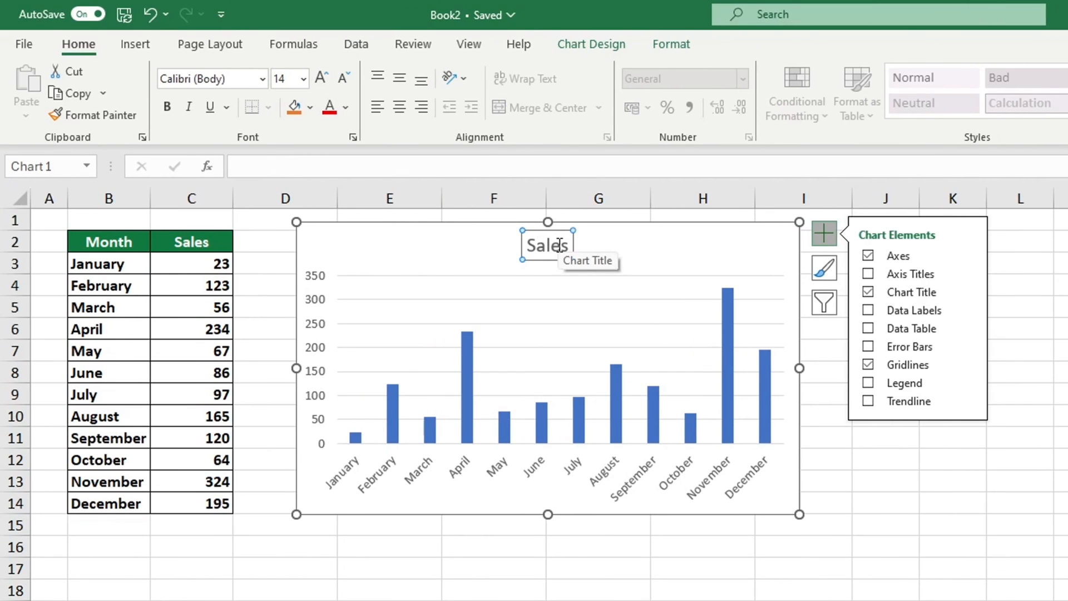
# - Edit the chart title text to read 'Sales Data'
pyautogui.doubleClick(546, 245)
pyautogui.write(' D')
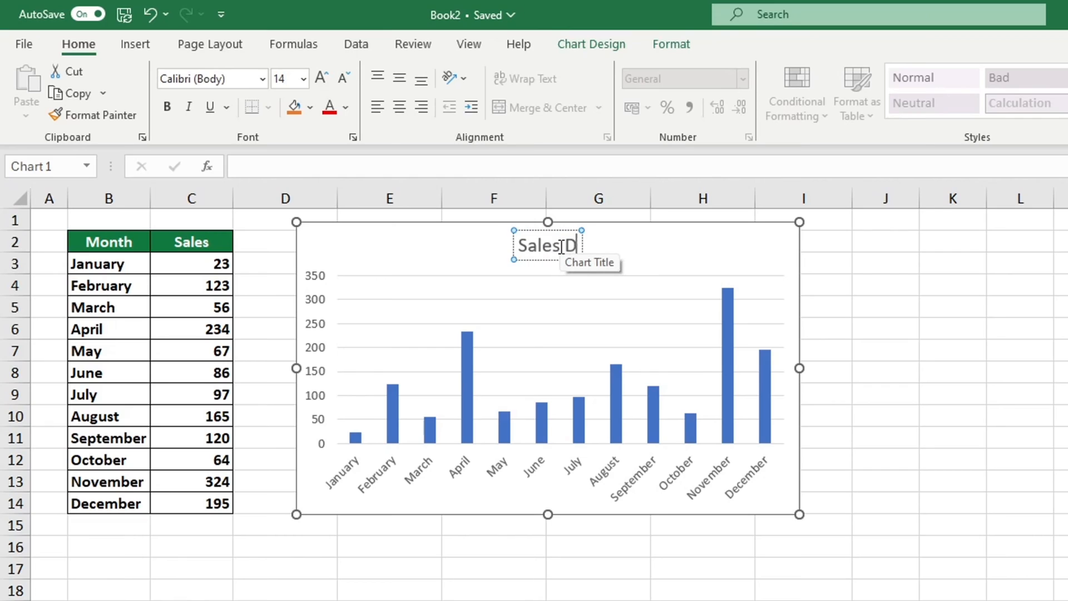
pyautogui.write('ata')
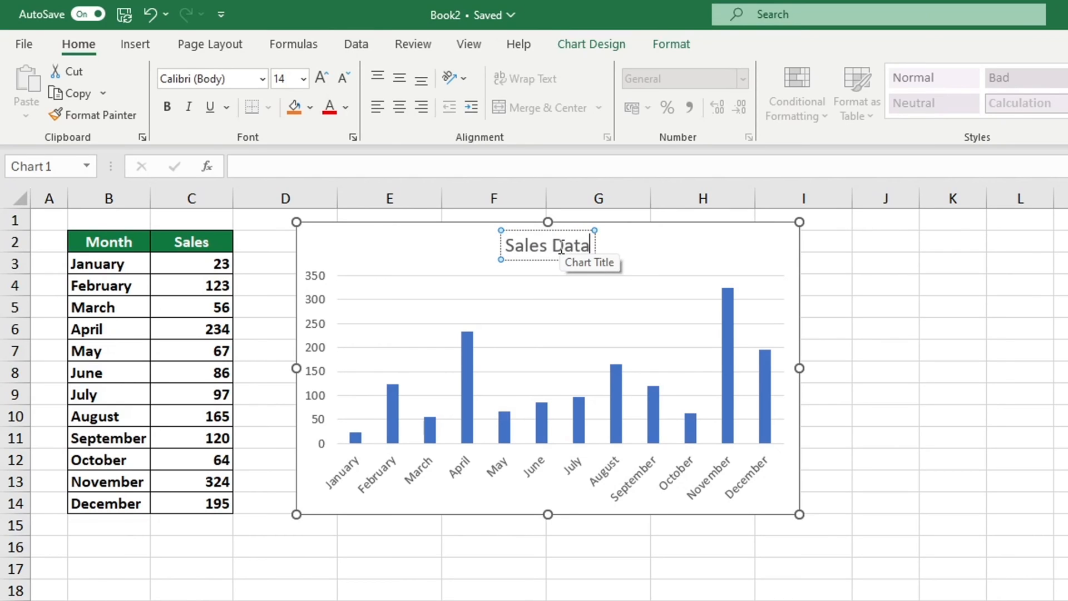
# - Apply the blue filled theme style with white text to the 'Sales Data' title
pyautogui.rightClick(545, 245)
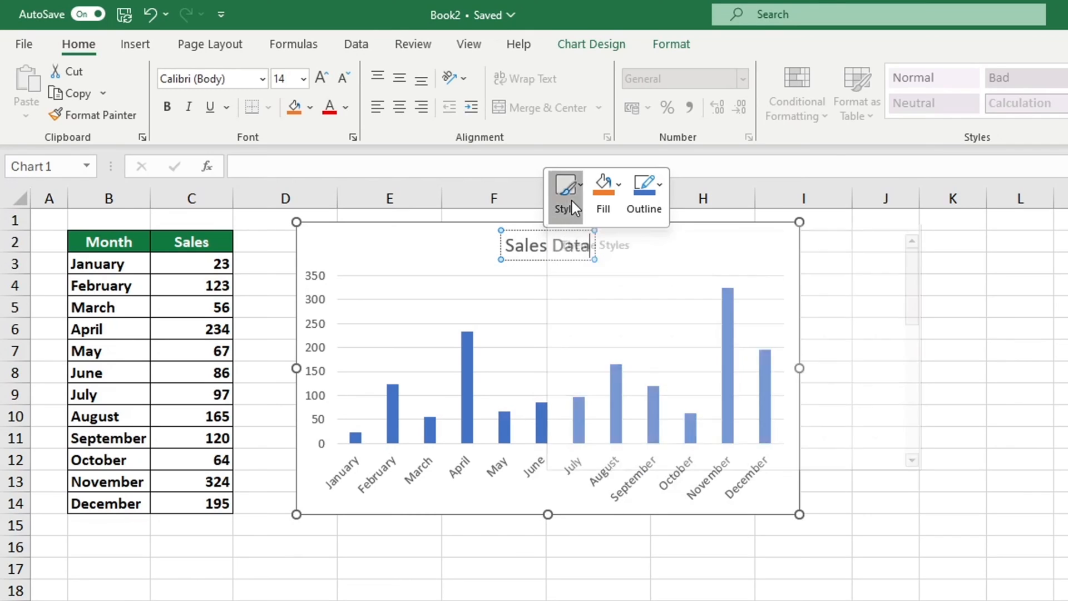
pyautogui.click(565, 191)
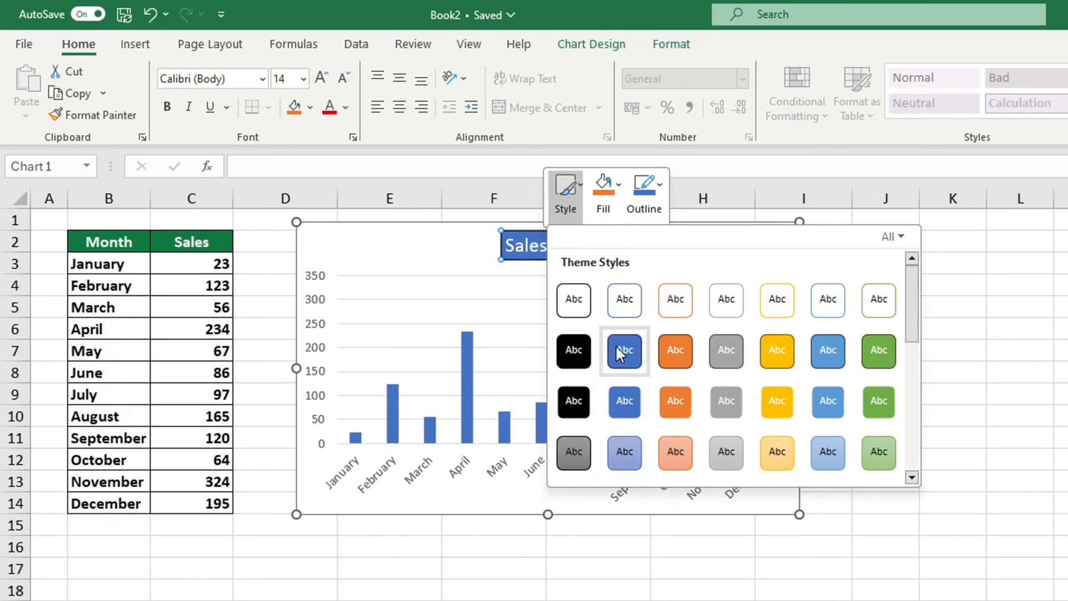
pyautogui.moveTo(640, 365)
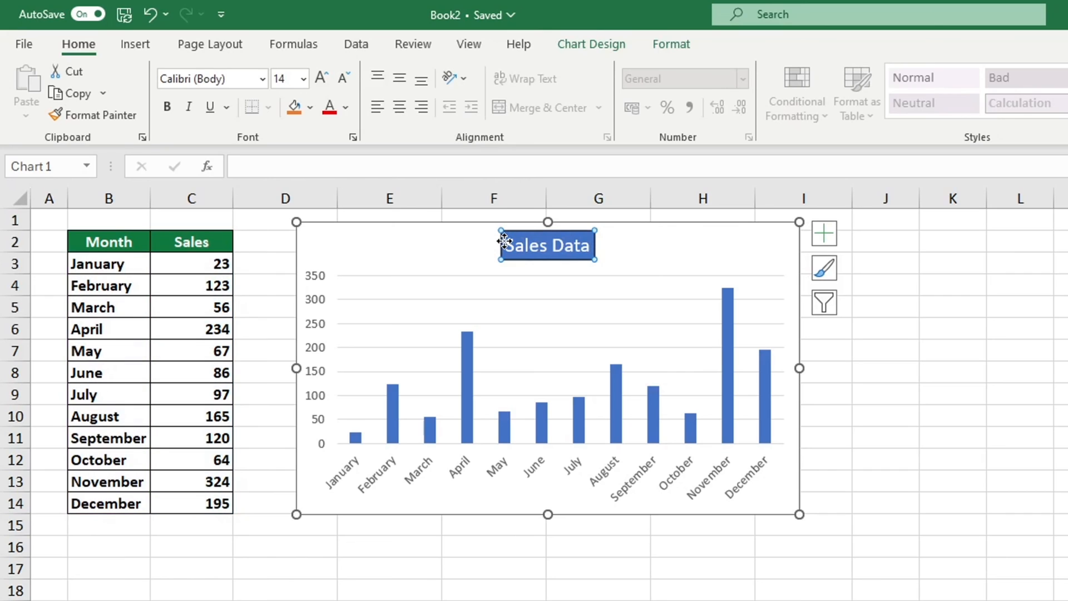
pyautogui.rightClick(546, 246)
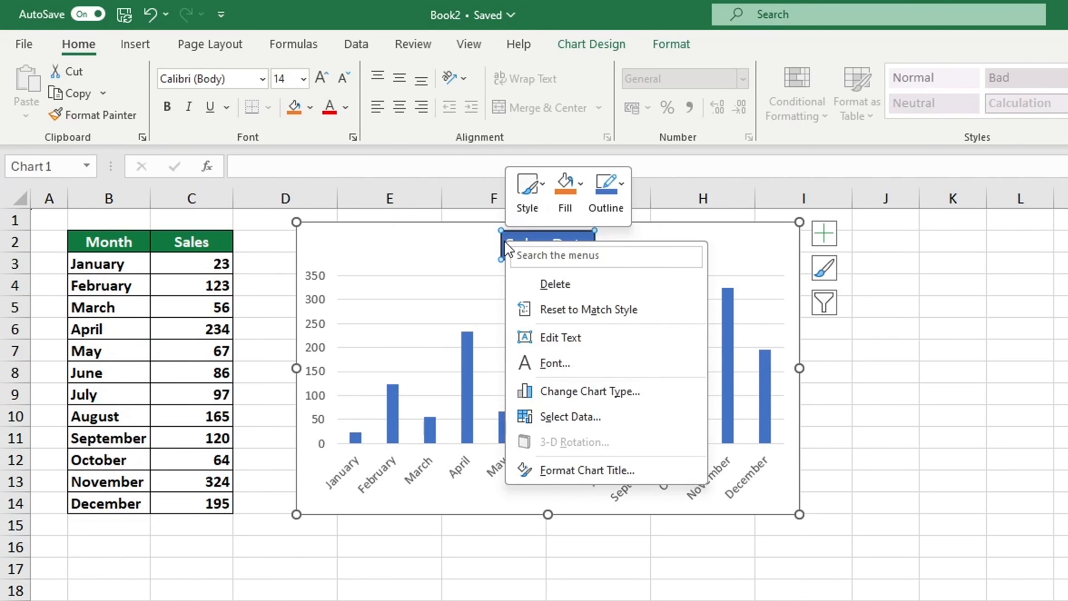
# - Open the title's Font dialog, review the font list, and close it
pyautogui.click(555, 362)
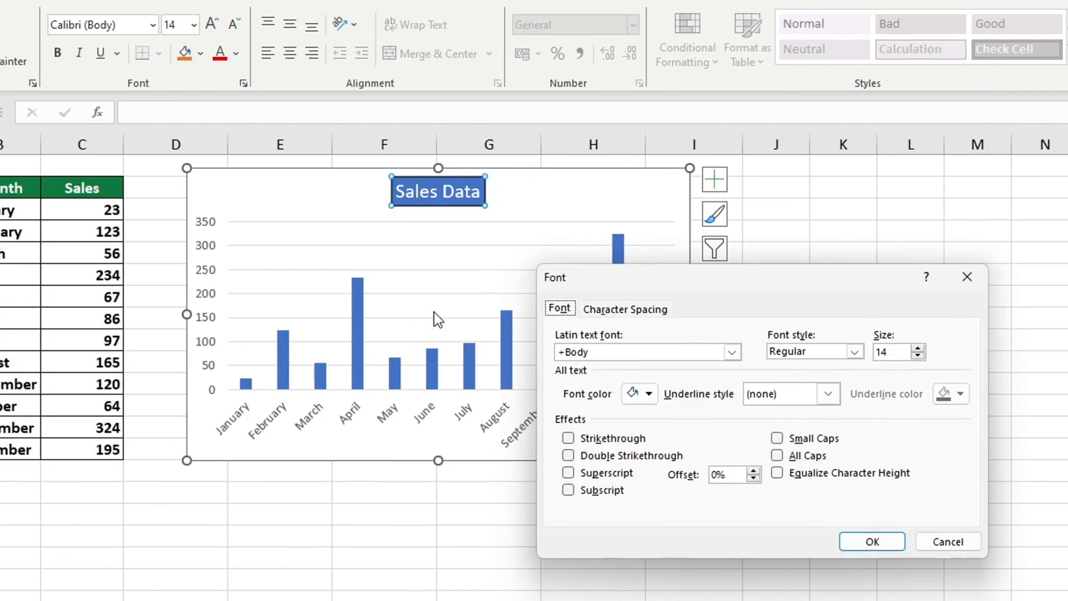
pyautogui.moveTo(673, 379)
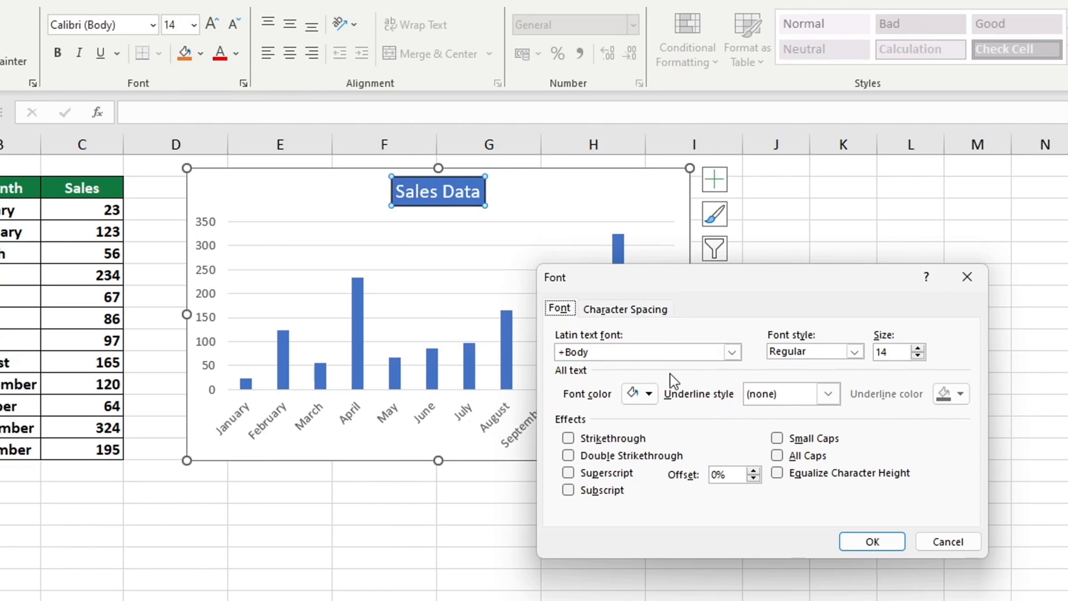
pyautogui.click(731, 352)
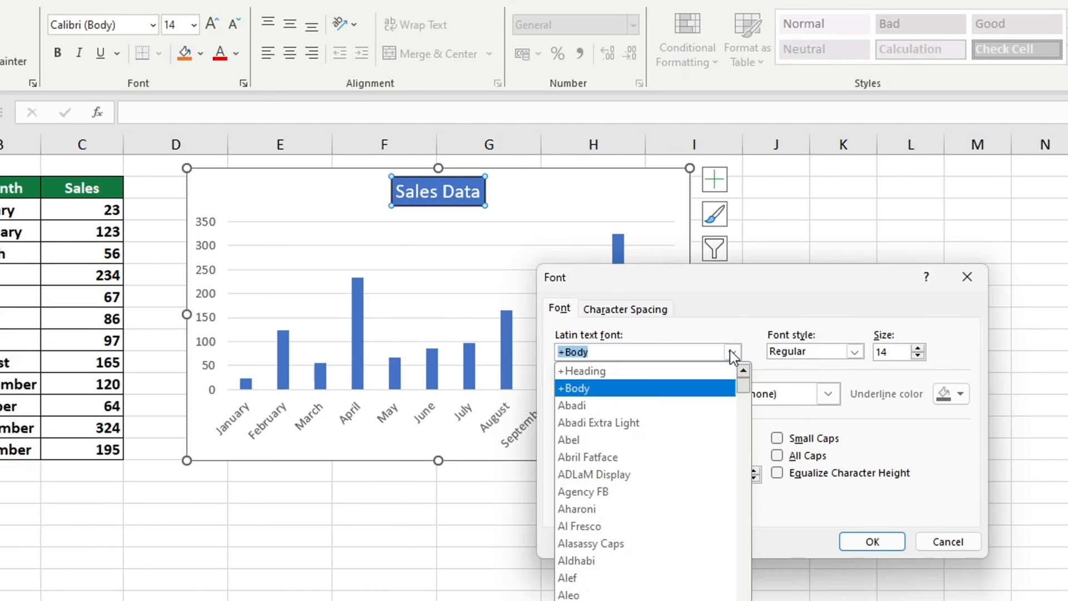
pyautogui.click(917, 348)
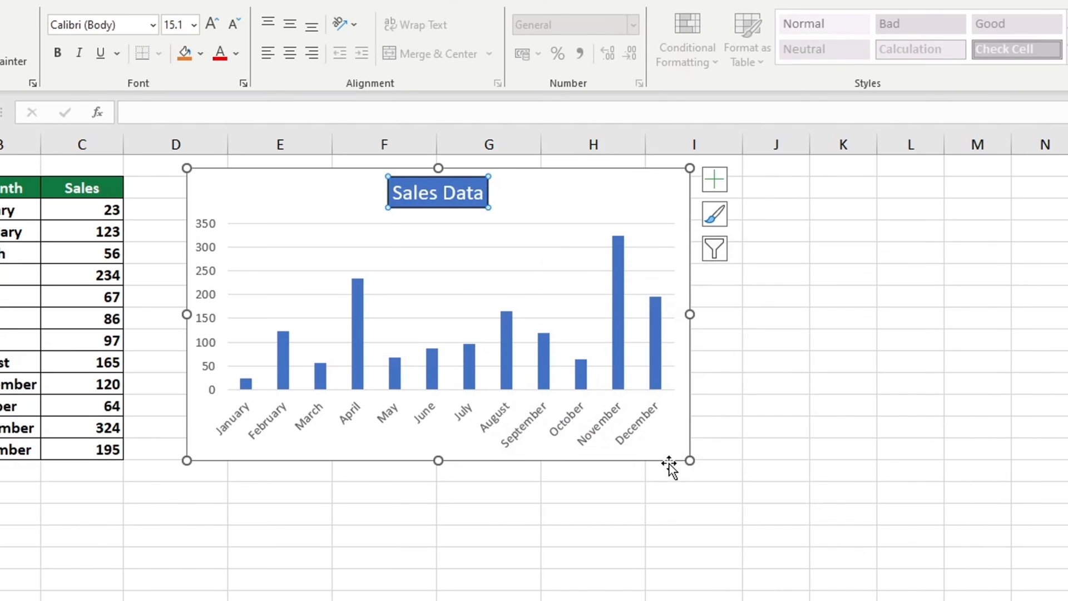
pyautogui.moveTo(668, 463)
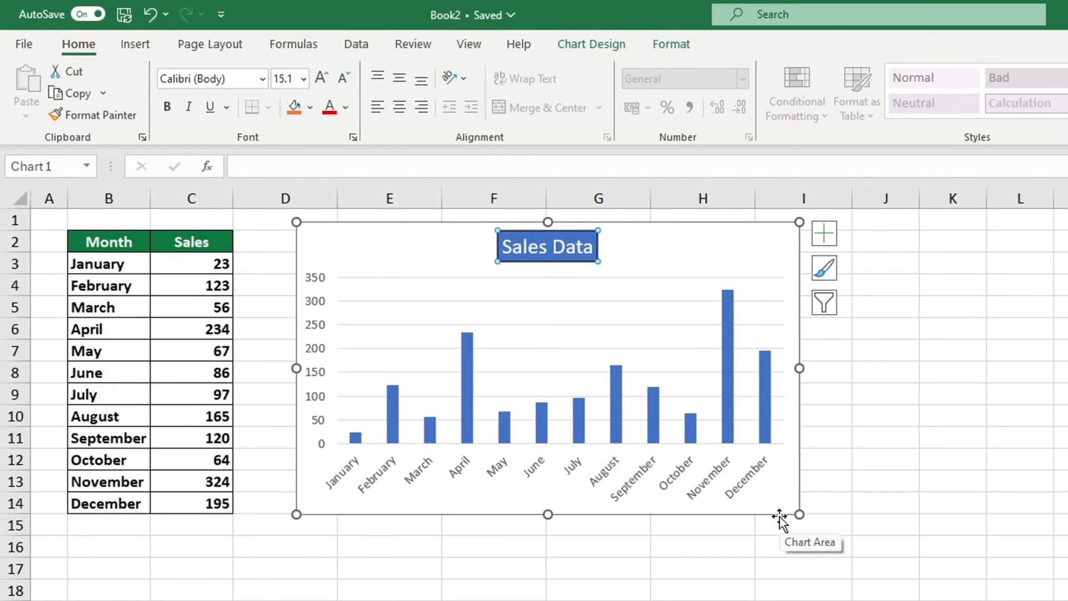
# - Select the chart and untick Chart Title in the Chart Elements list
pyautogui.click(885, 327)
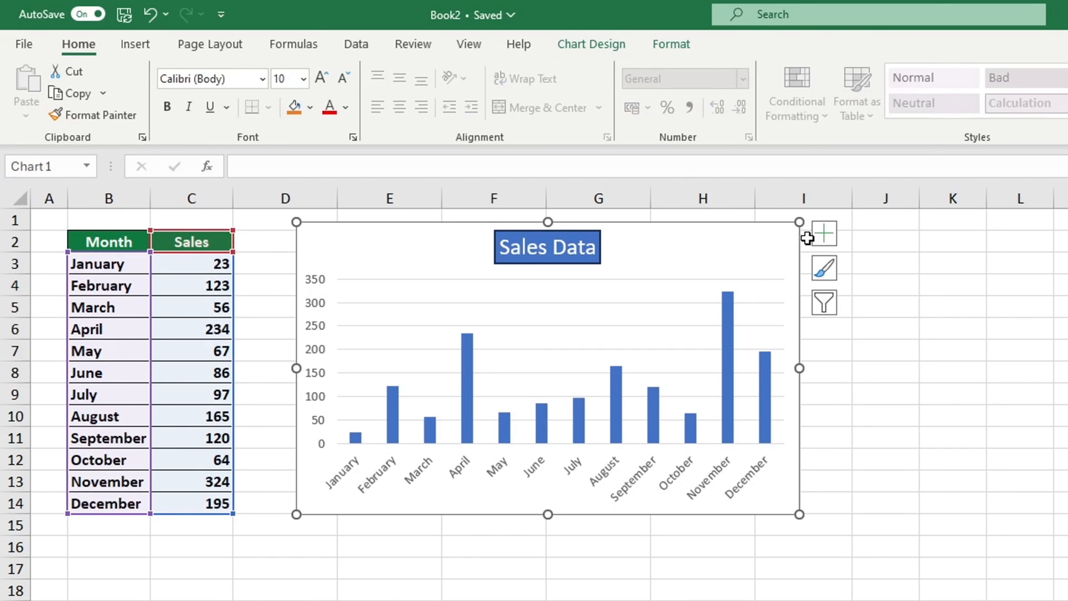
pyautogui.click(823, 233)
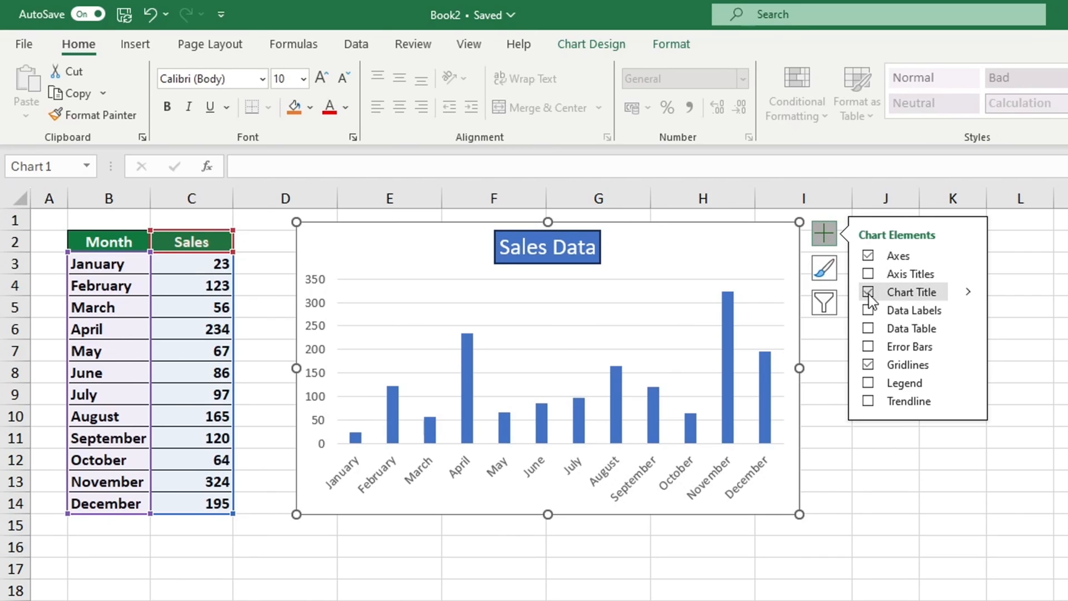
pyautogui.click(869, 292)
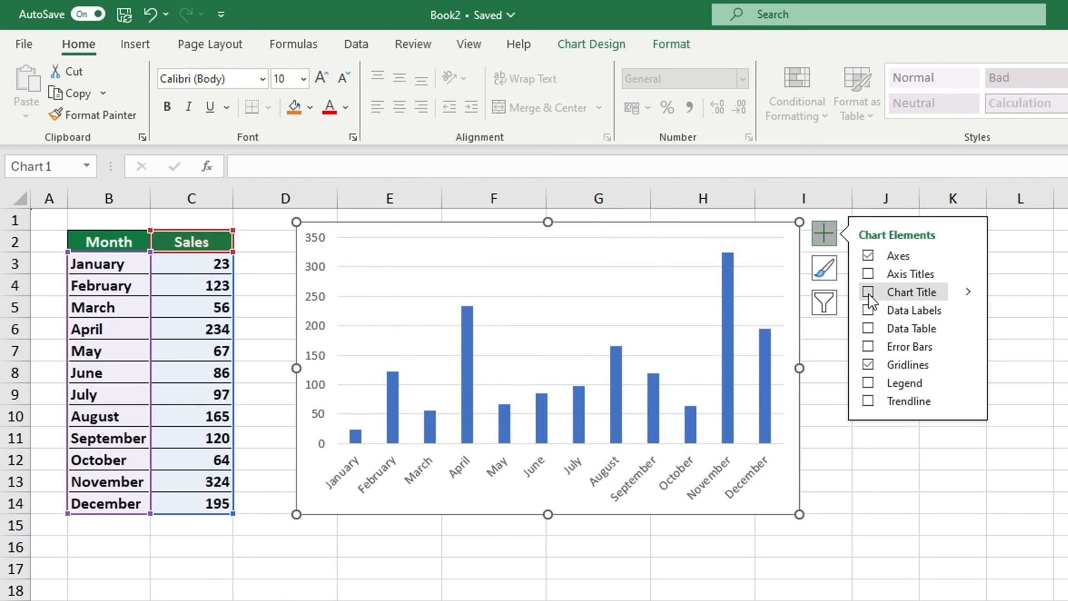